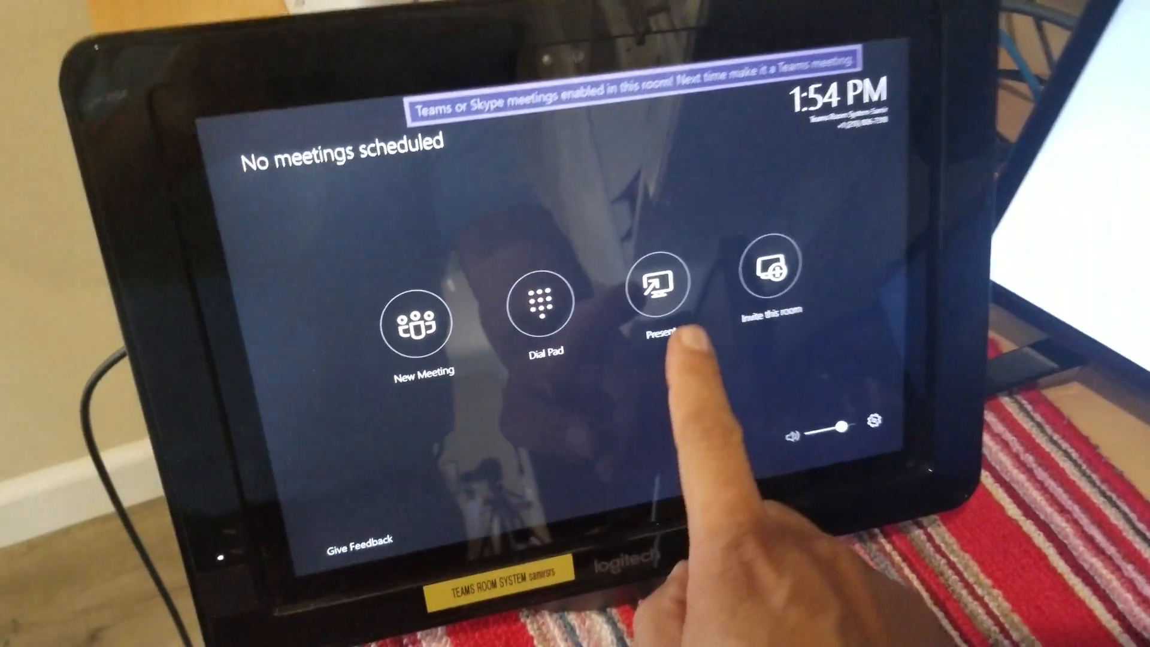
View the room console's instructions for inviting this room to a meeting, then dismiss them.
click(659, 302)
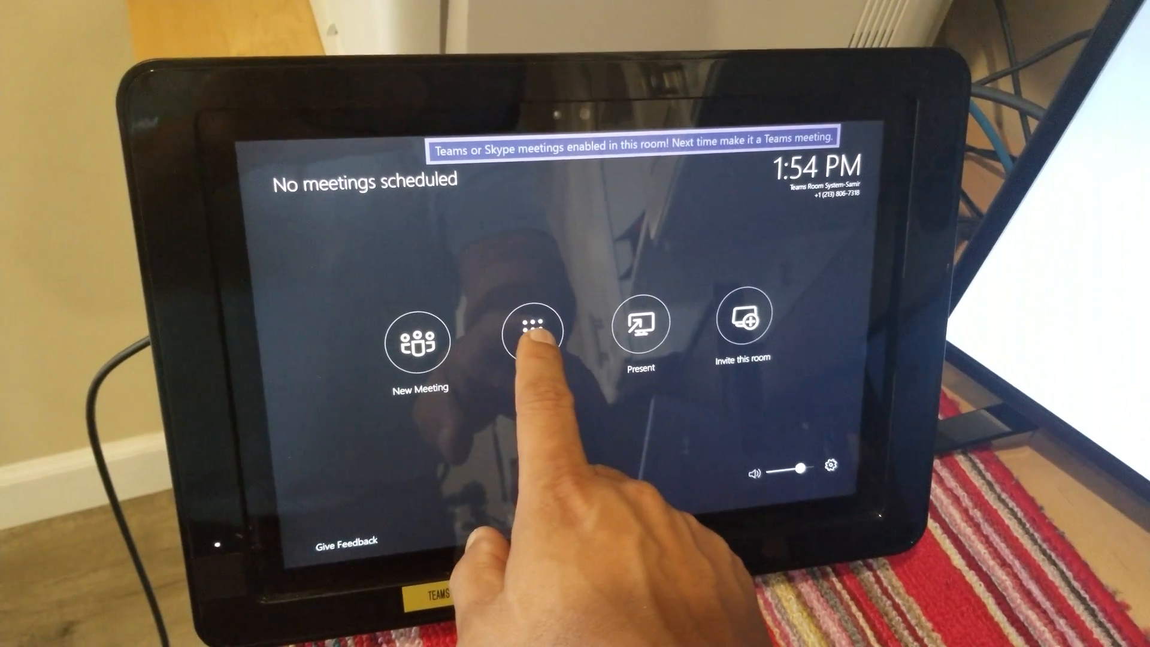
click(531, 328)
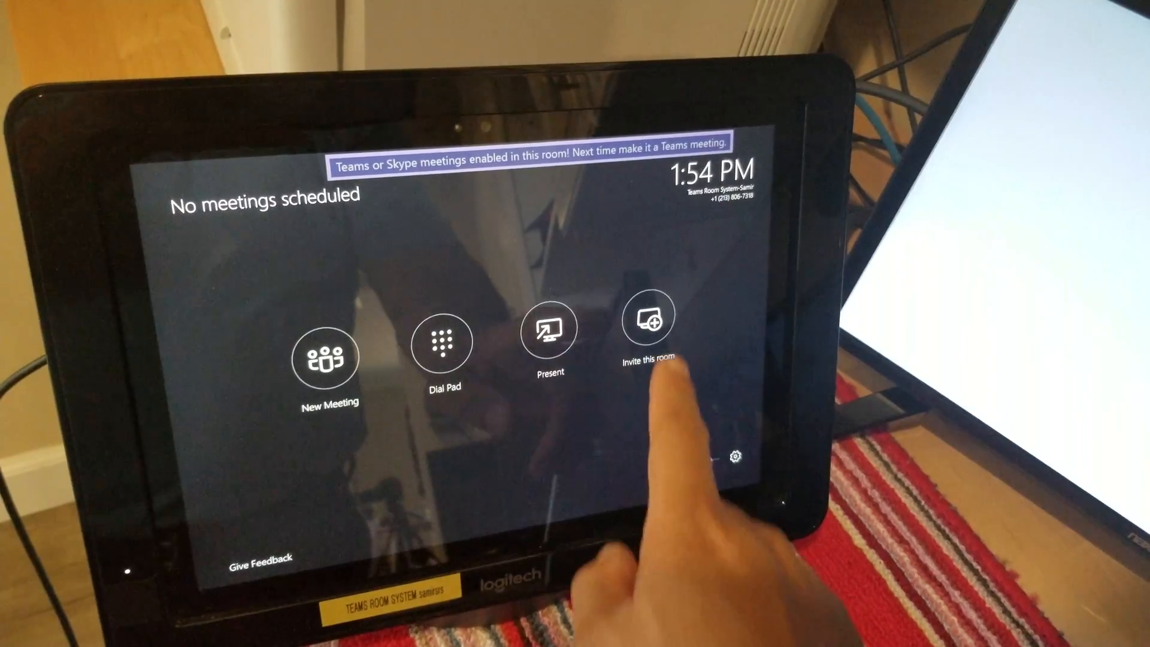
click(646, 316)
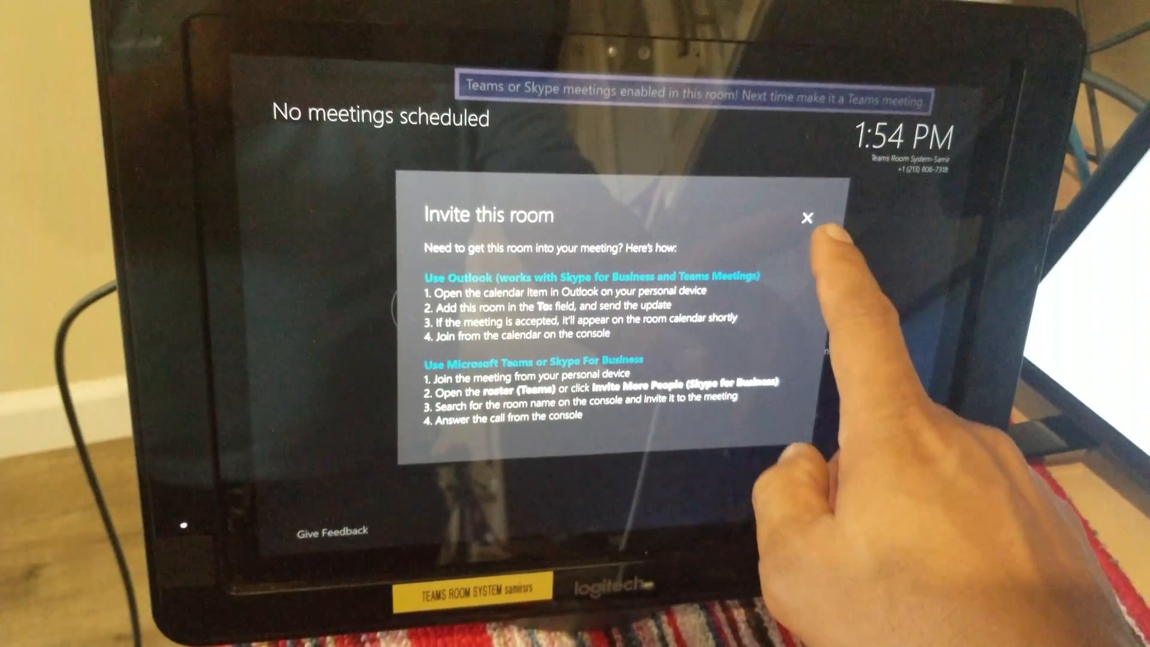
click(808, 220)
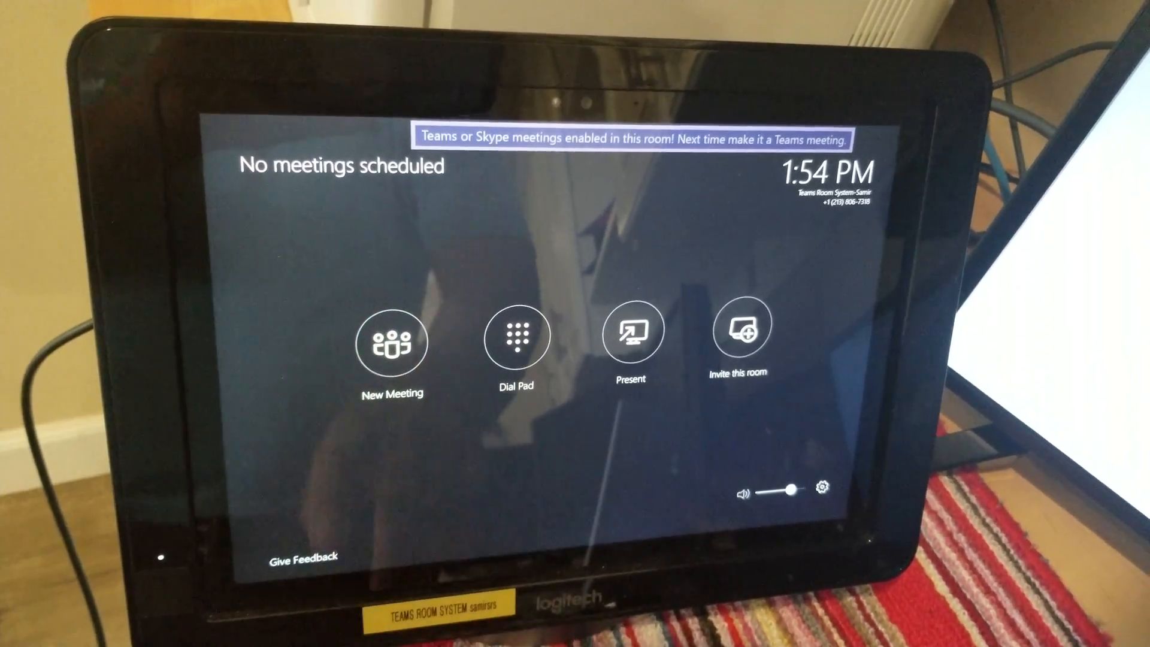
Cancel a new meeting on the console and make the Outlook appointment a Teams meeting.
click(741, 329)
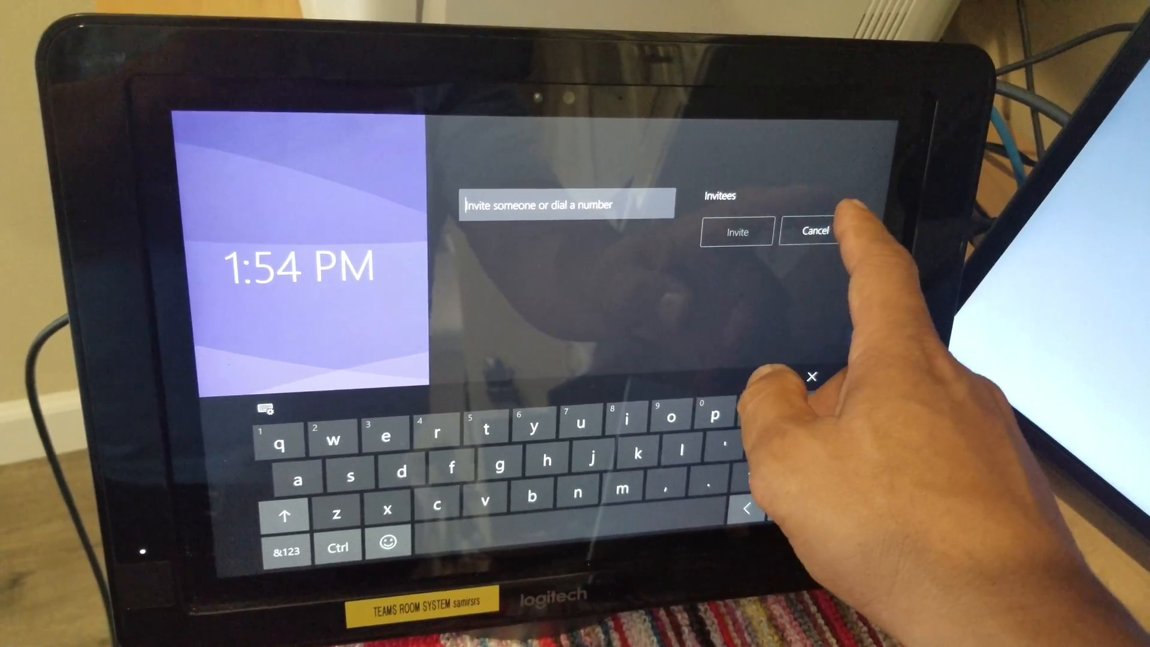
click(812, 232)
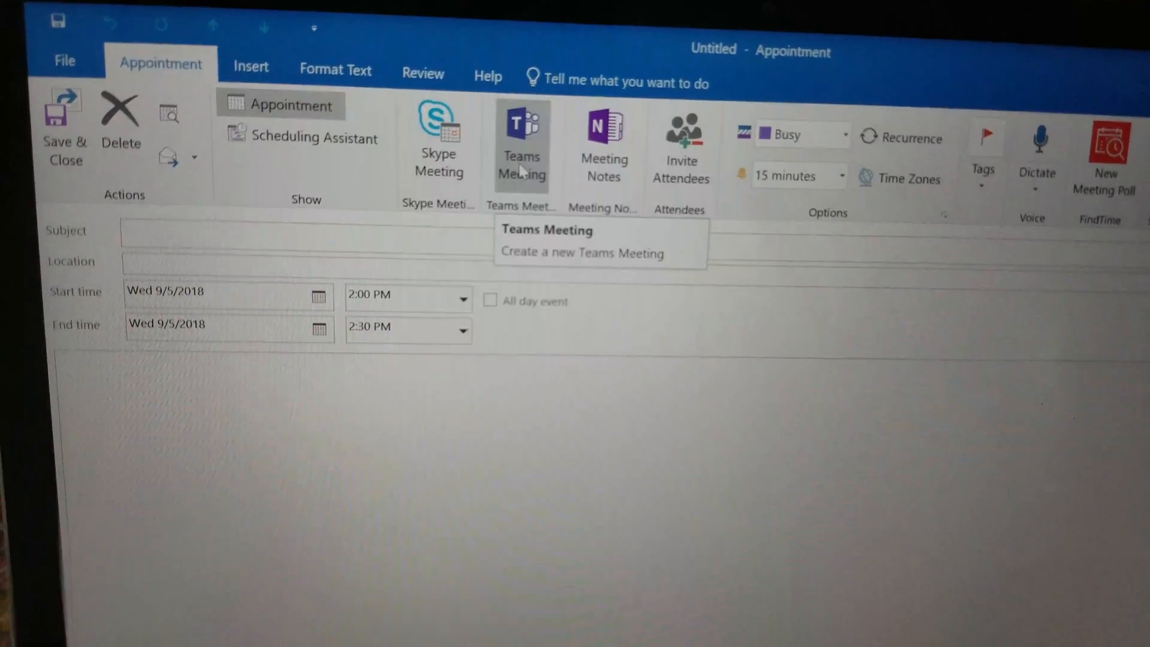
click(521, 143)
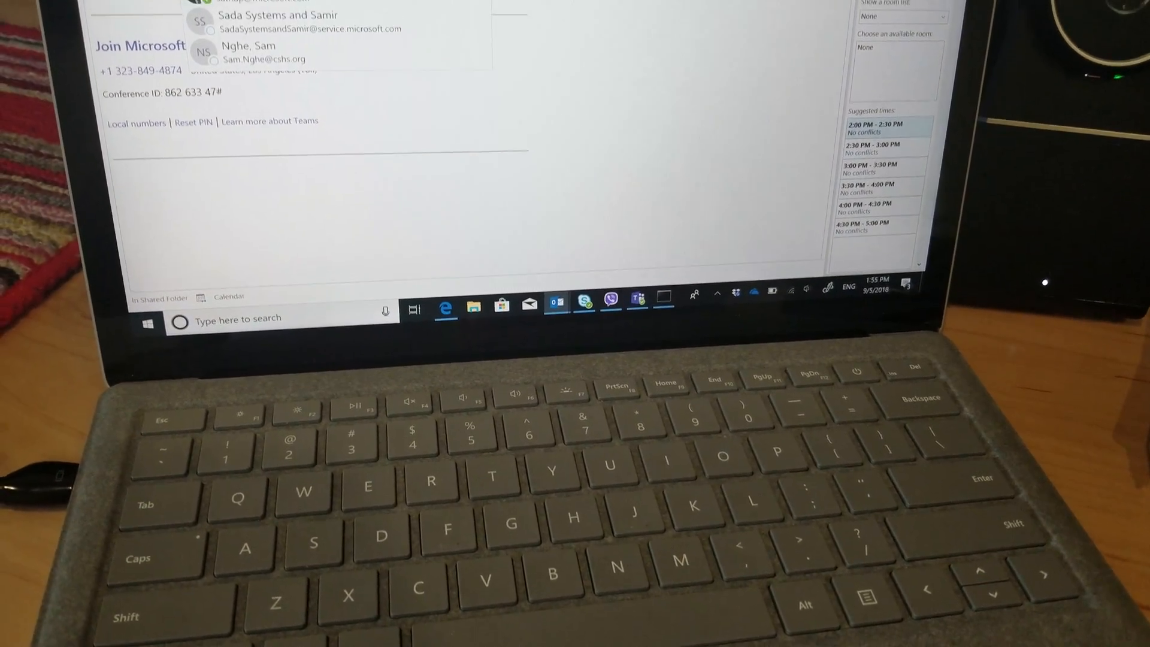
Invite Teams Room System-Samir as the meeting attendee.
text(sa)
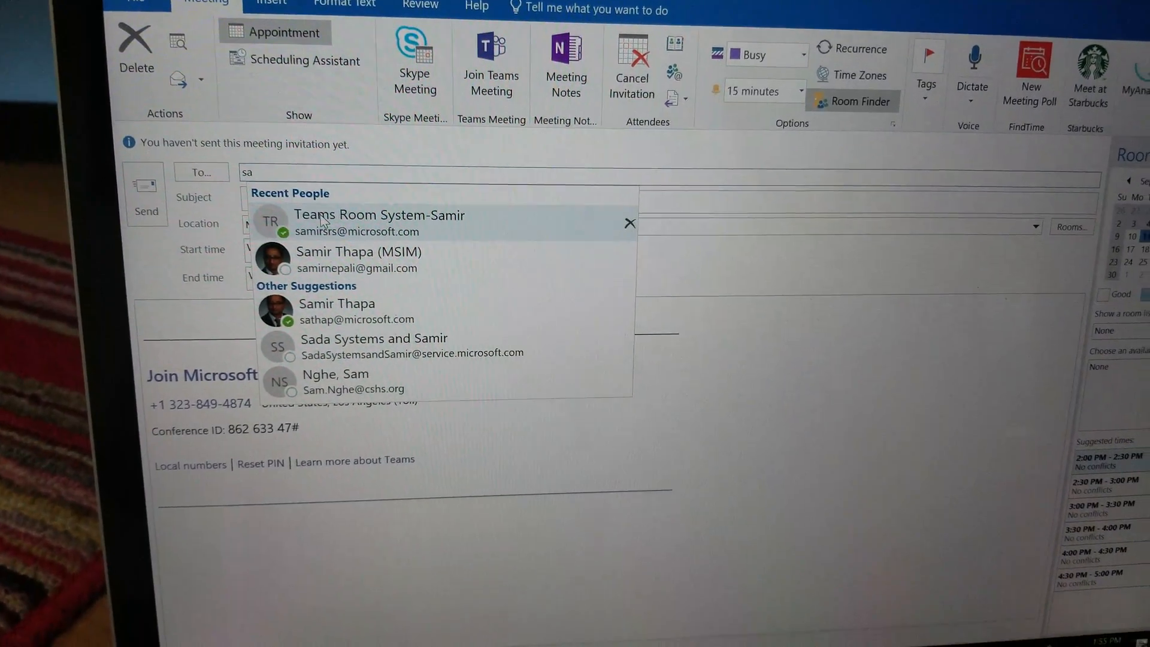
click(379, 223)
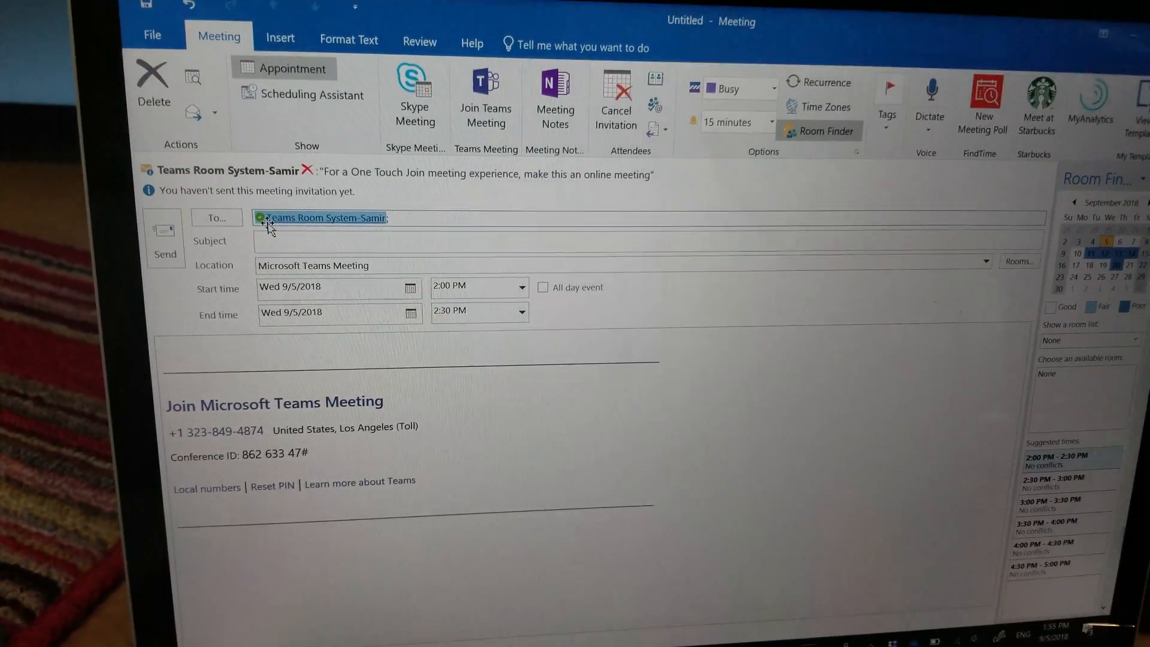
text(tesat ;)
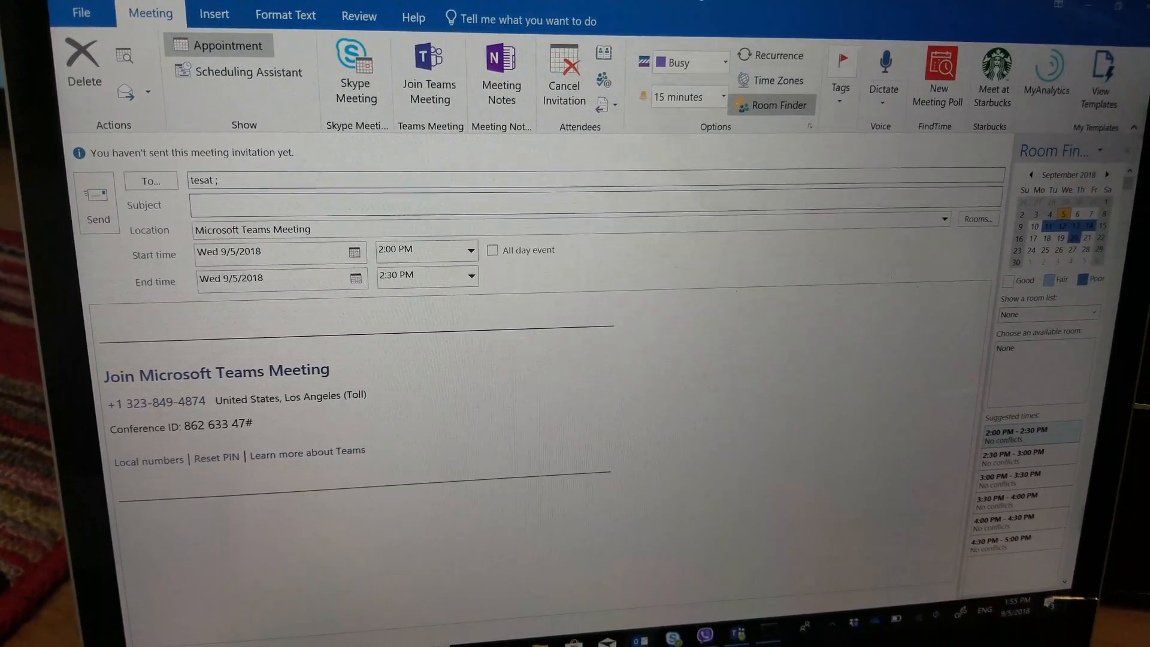
text(teams m)
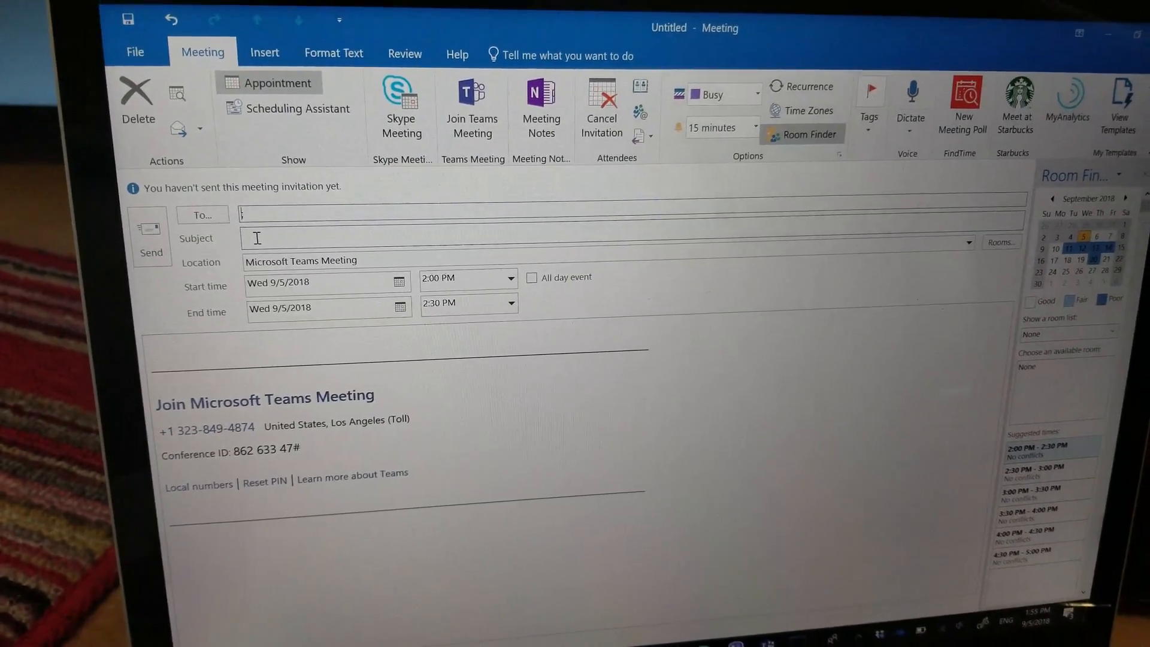
text(samir;)
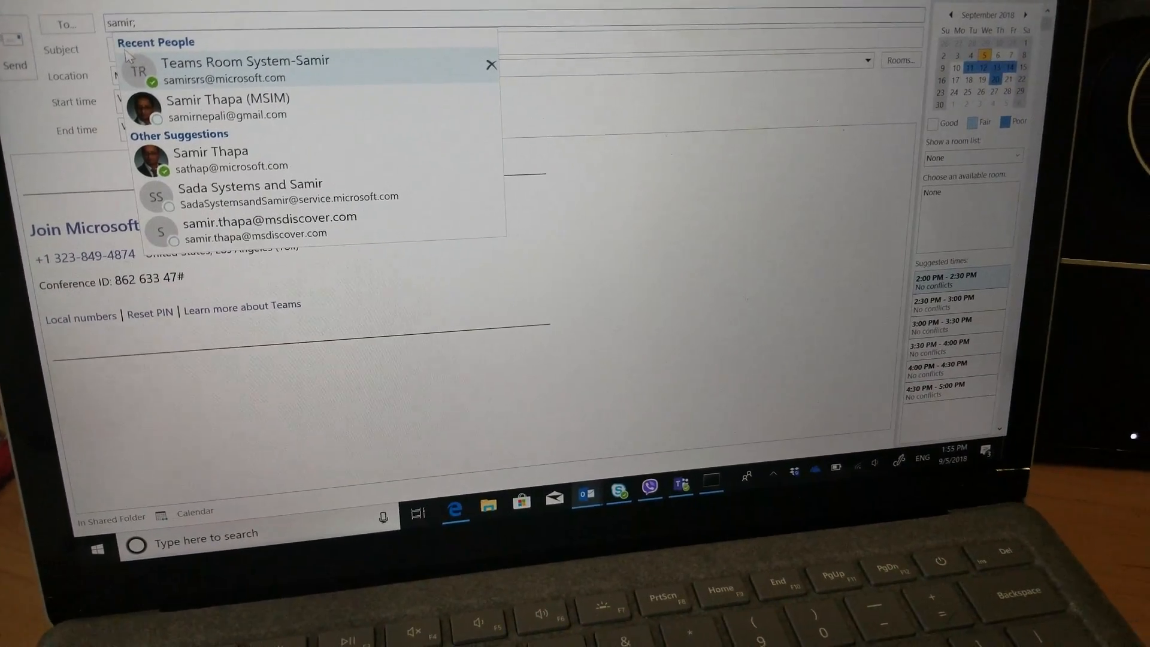
click(245, 61)
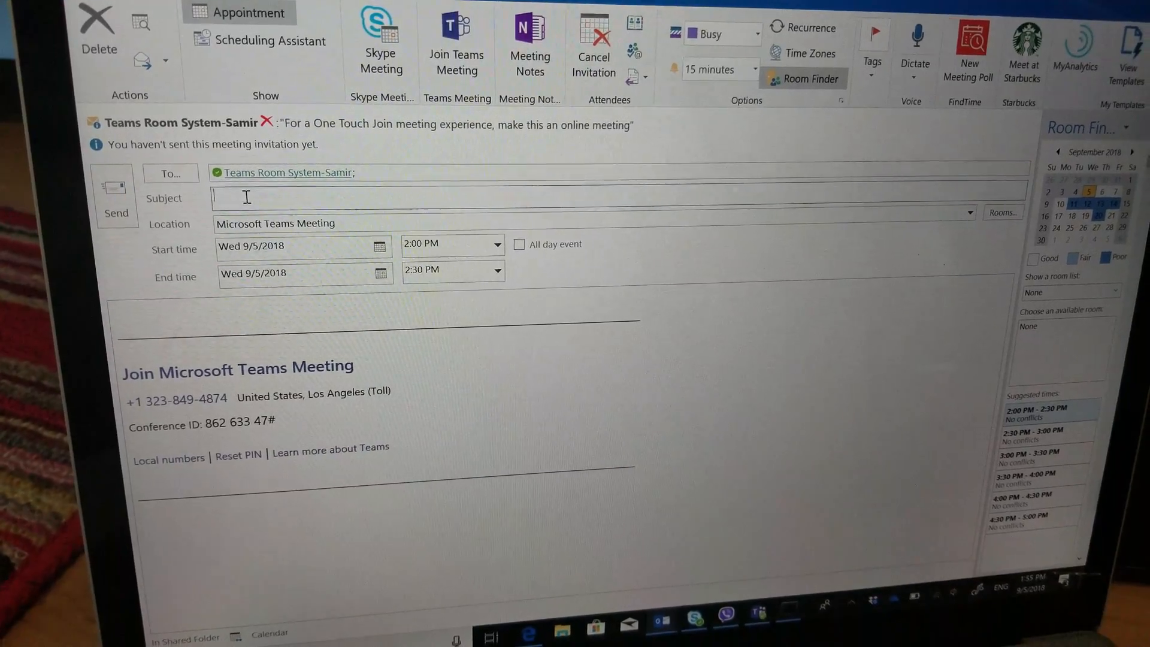
Set the meeting subject to "demo teams meeting".
text(demo Teams meet)
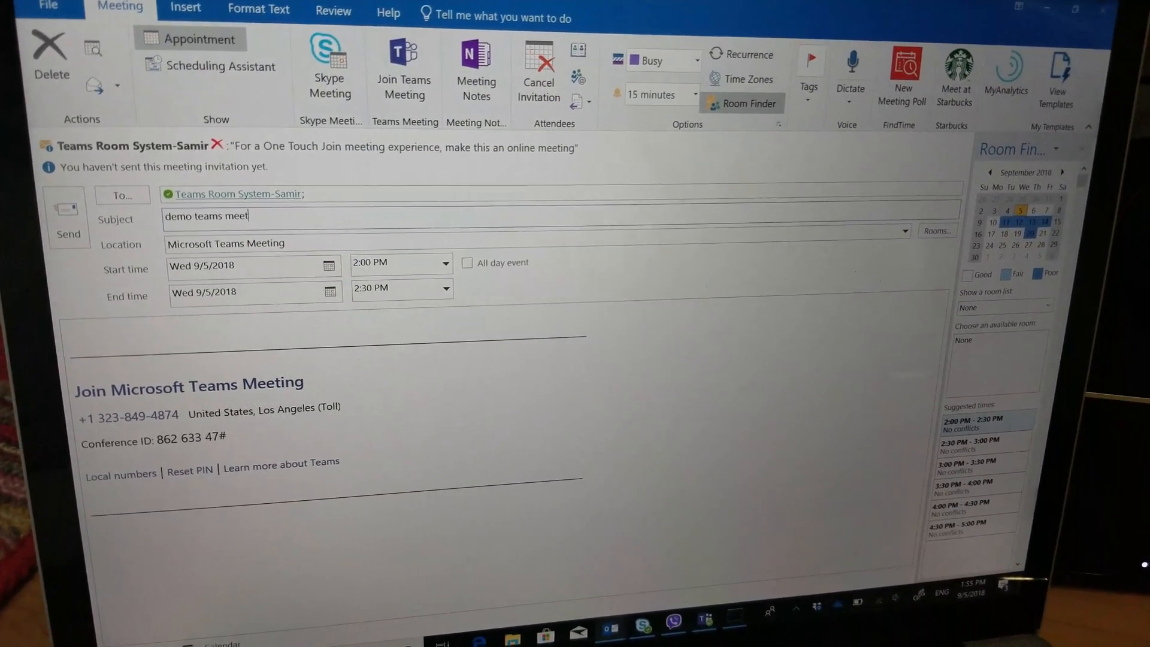
text(ing.)
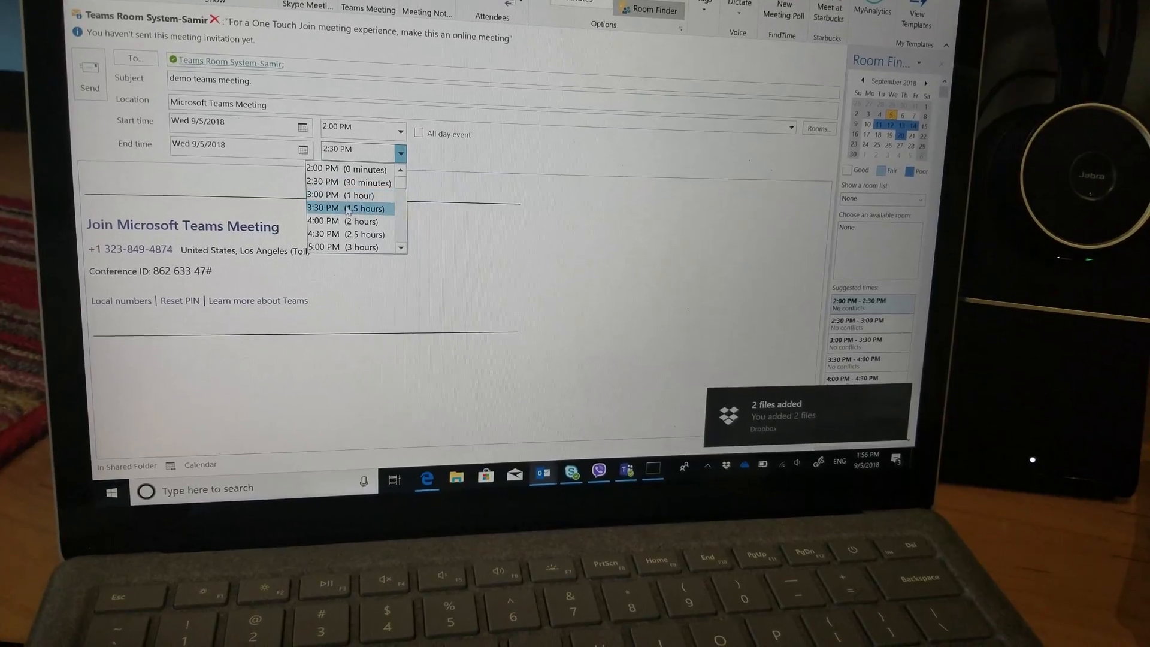
click(345, 209)
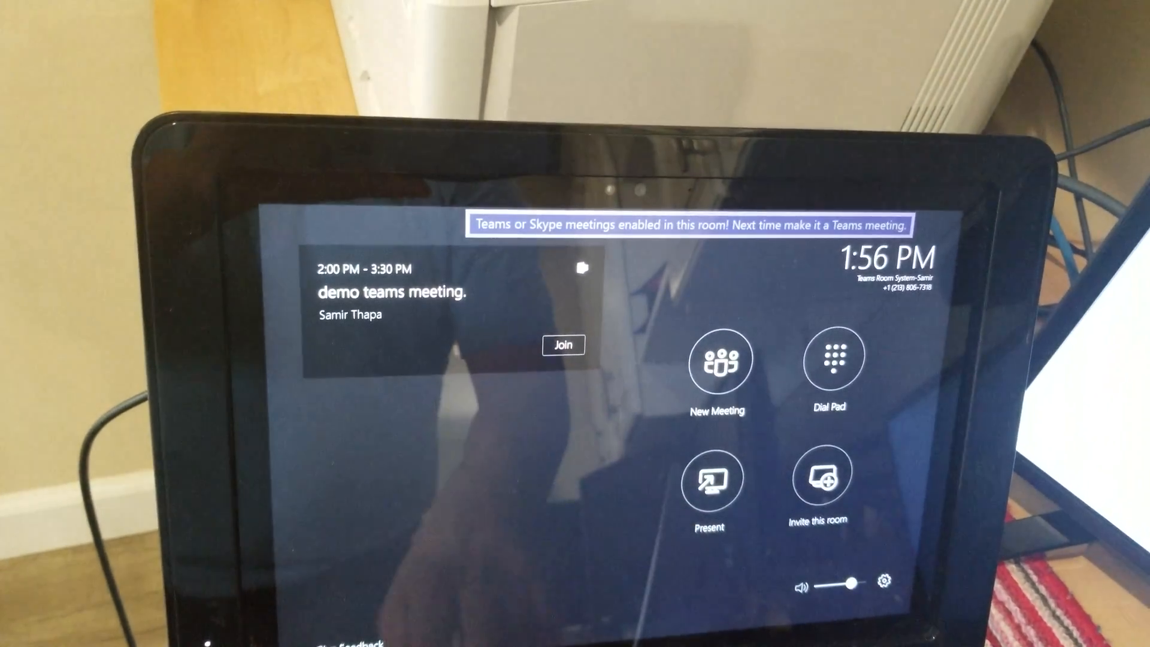
Join the 2:00–3:30 PM demo teams meeting from the Teams Rooms console.
click(563, 346)
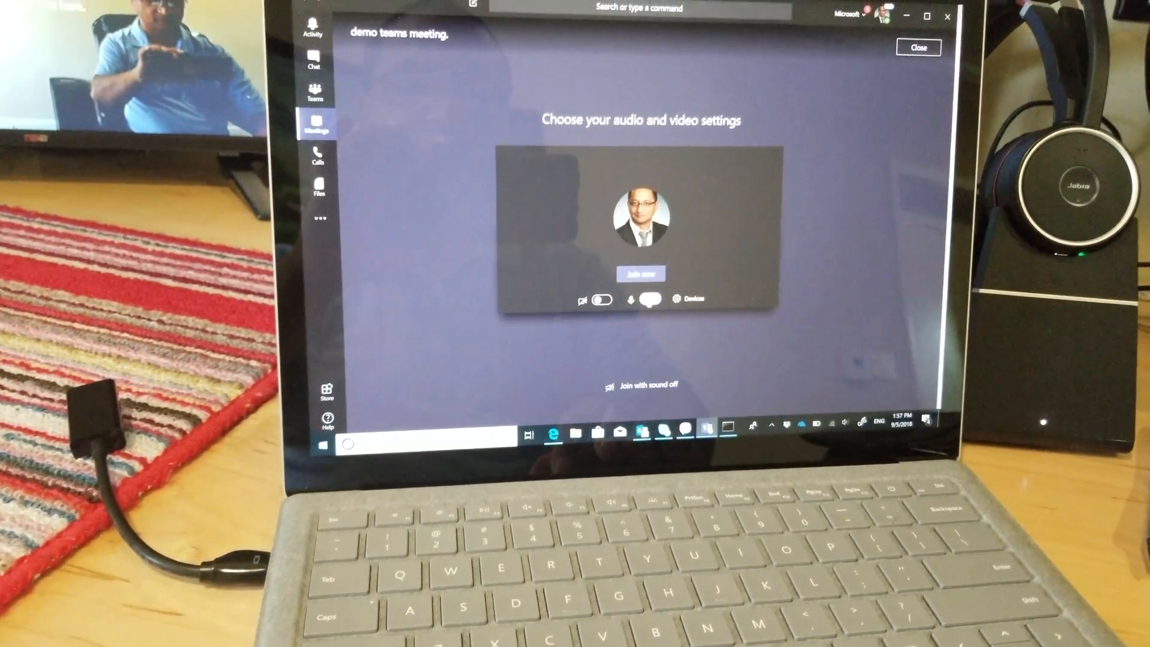
Join the demo teams meeting from the laptop via Join now.
click(640, 273)
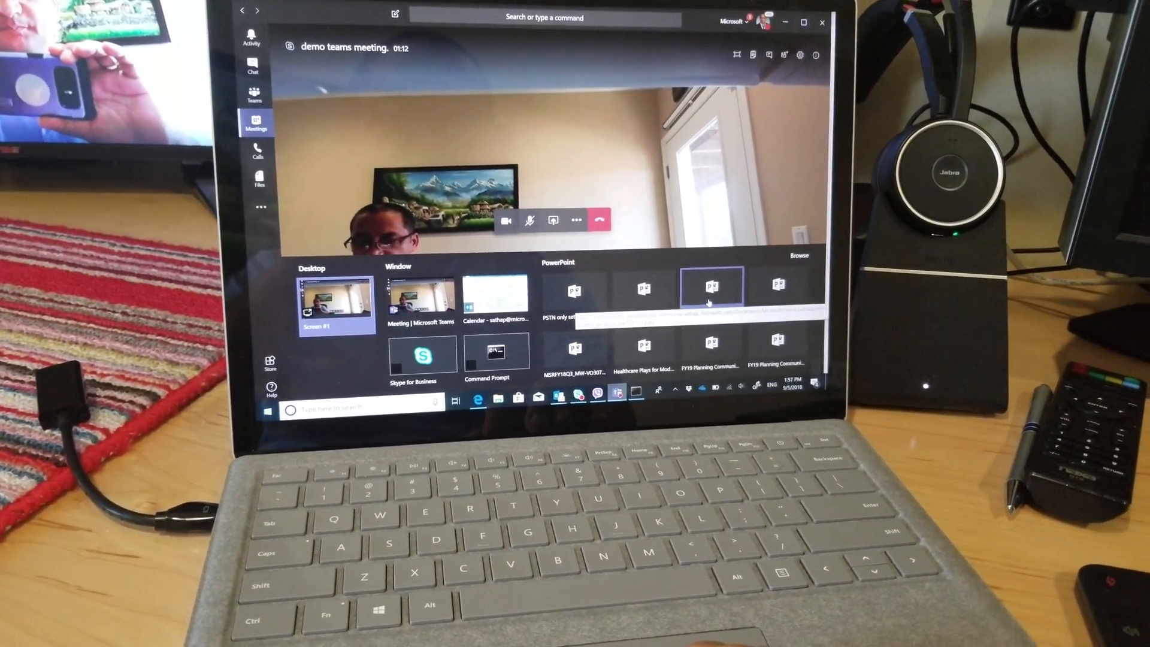
Share the Intelligent communications in Healthcare PowerPoint deck to the meeting.
click(710, 286)
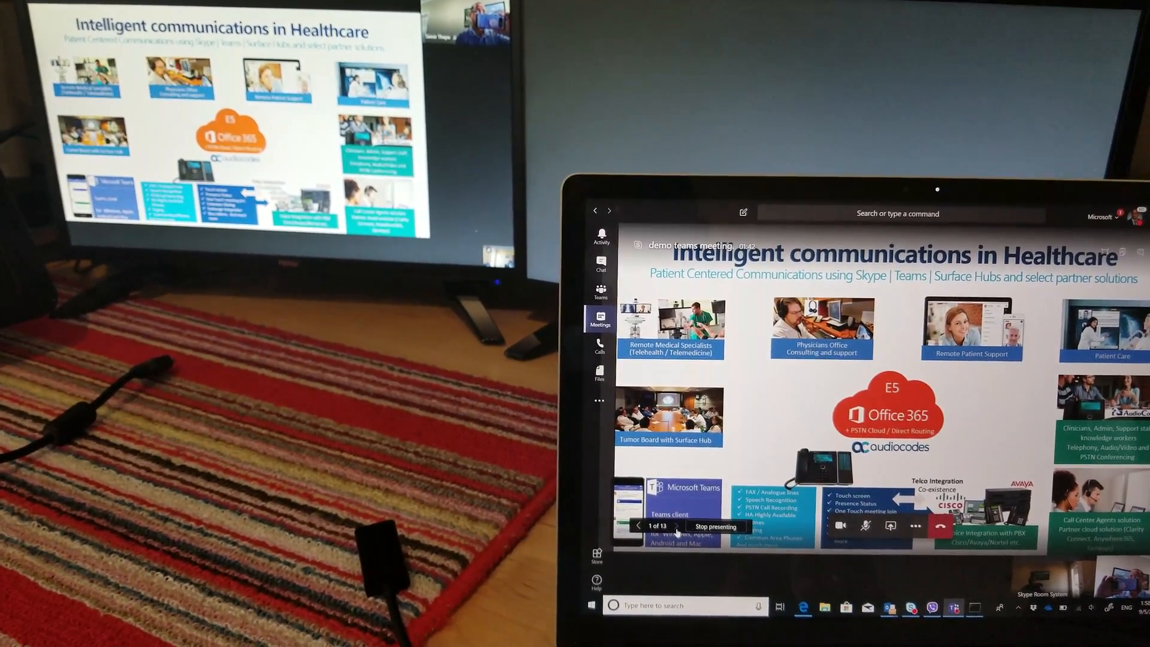
Advance the shared deck four slides to slide 7, Proof of Concept: Solution Components.
click(675, 522)
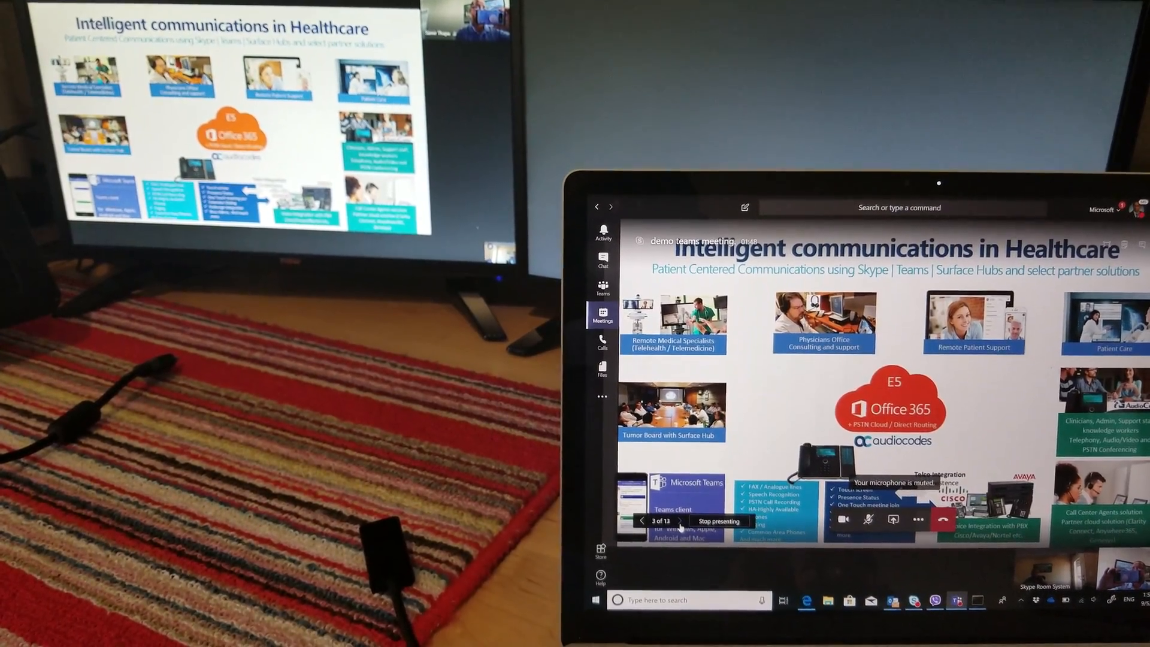
click(678, 521)
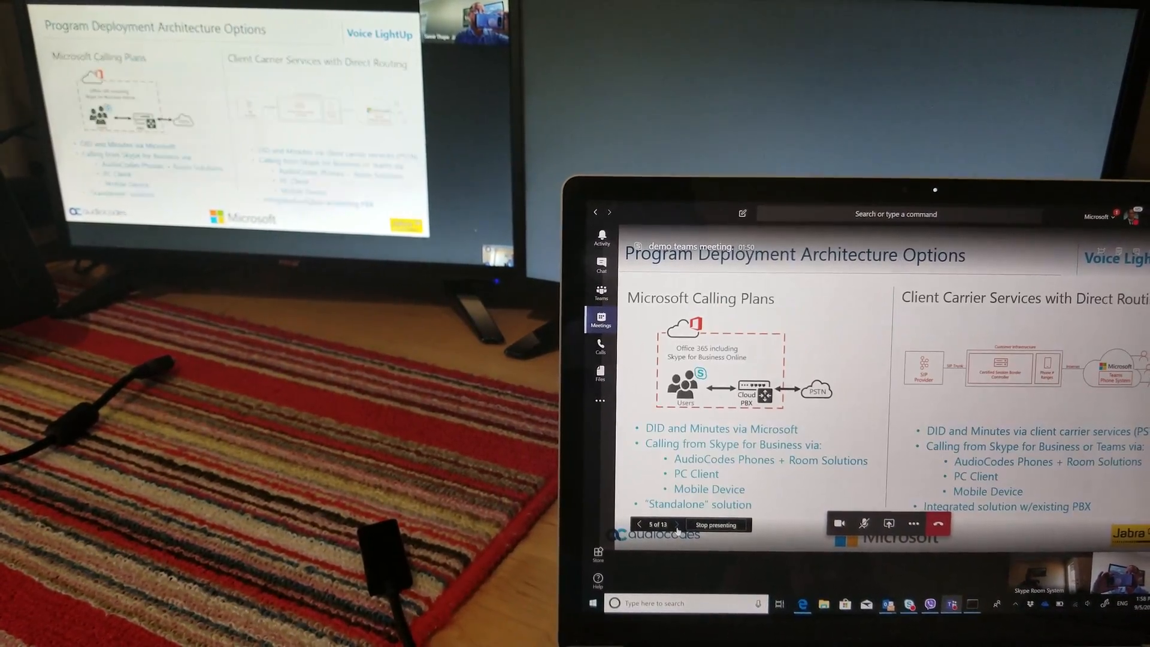
click(667, 520)
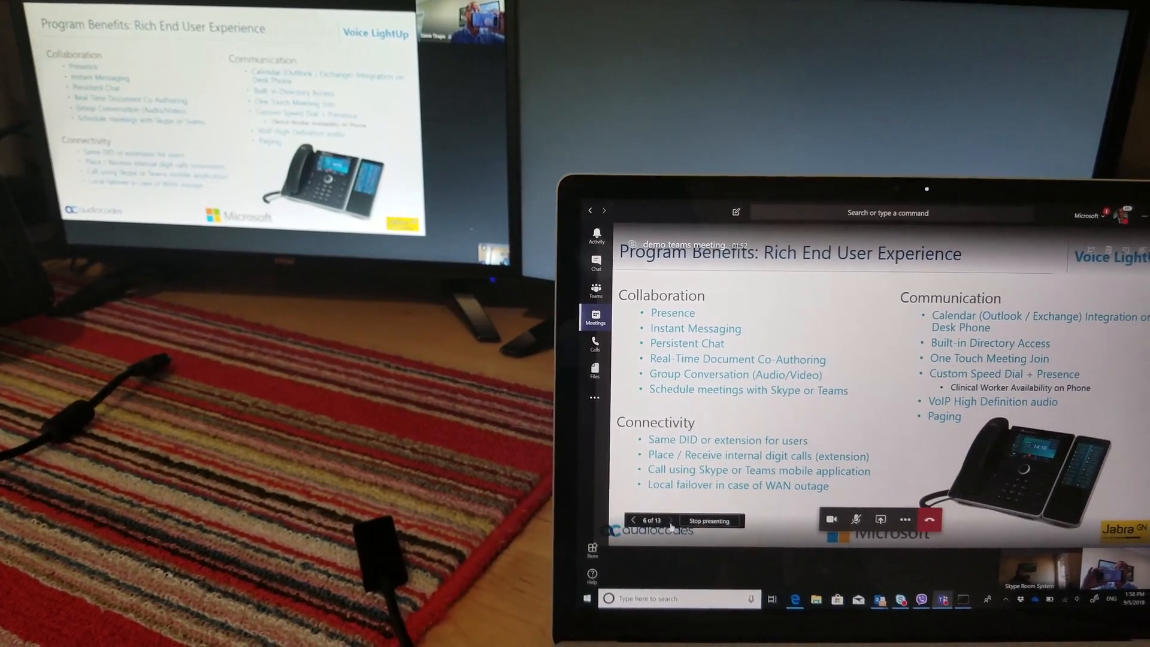
click(665, 524)
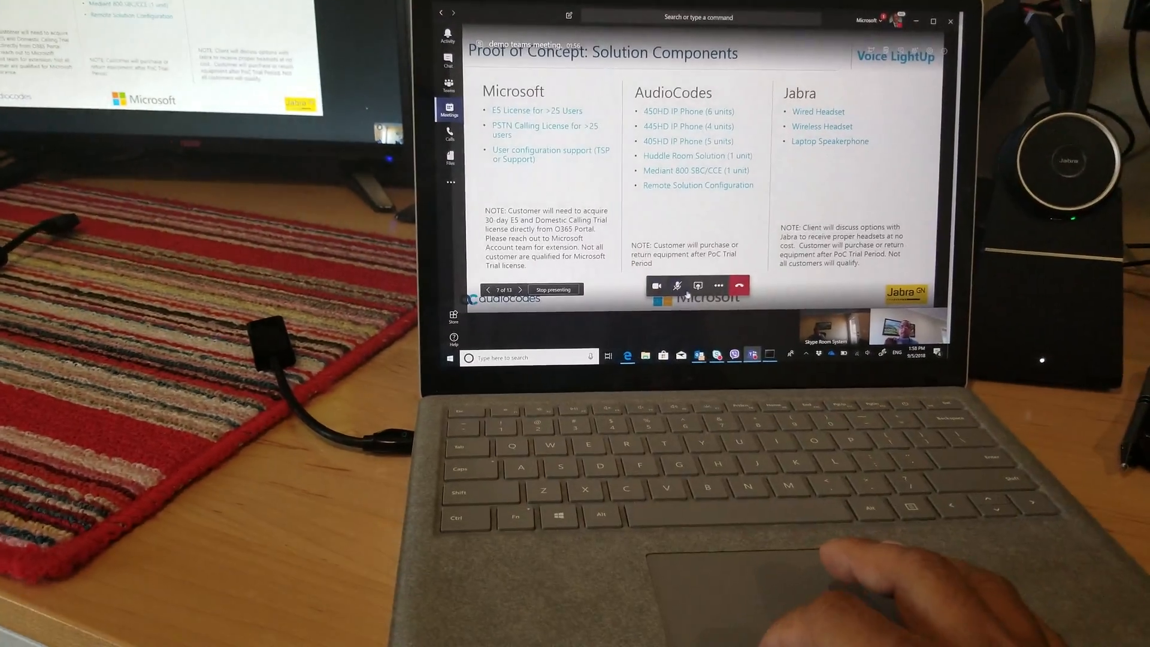
Advance the shared deck one more slide.
click(658, 285)
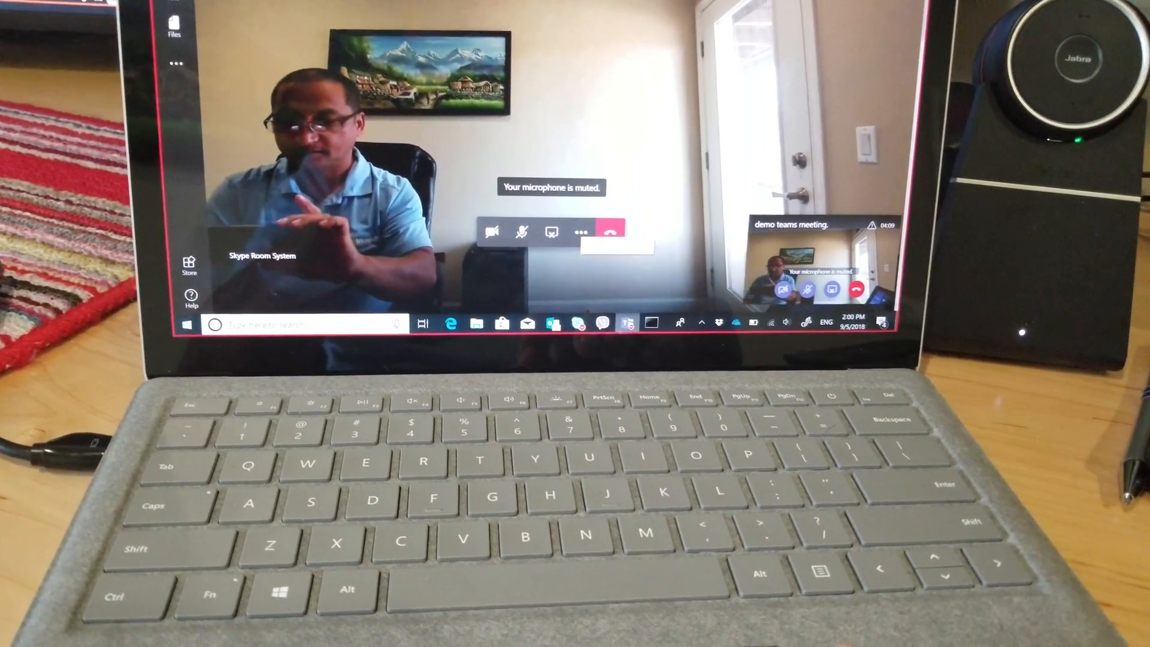
Show the call's More actions menu with keypad, recording and incoming video options.
click(583, 232)
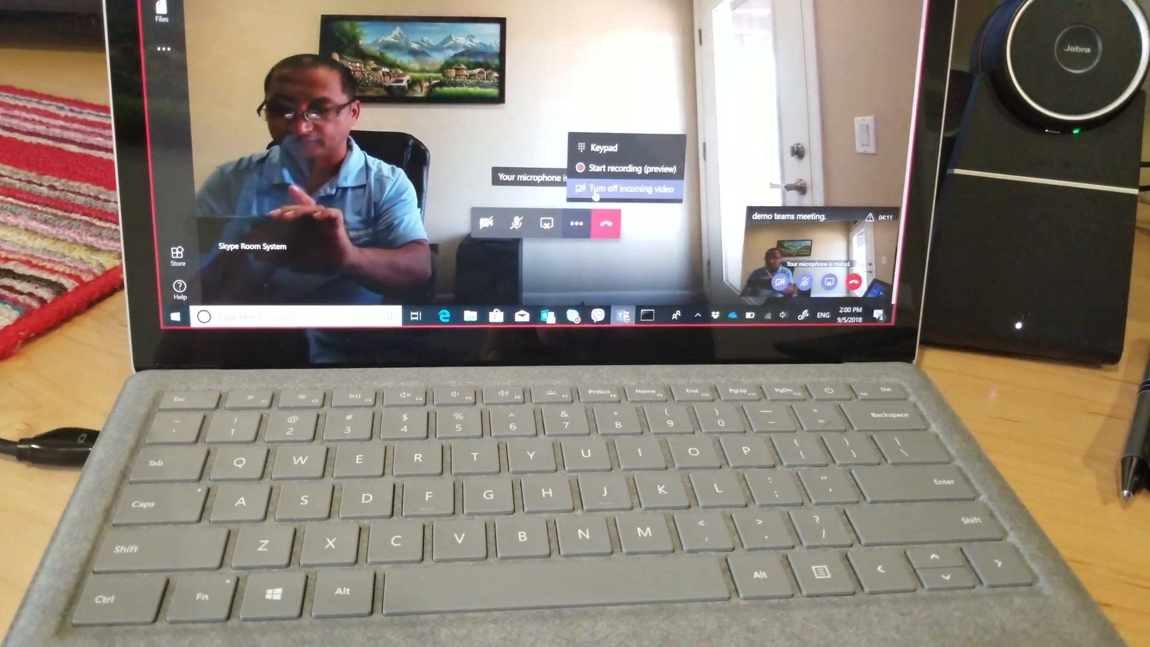